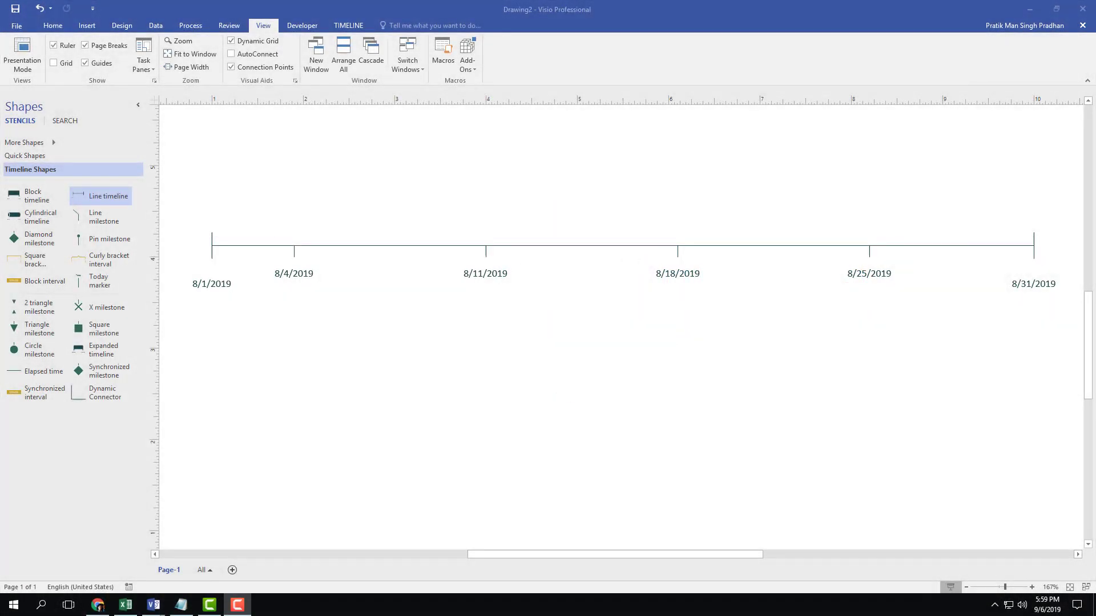
mouse_move(570, 337)
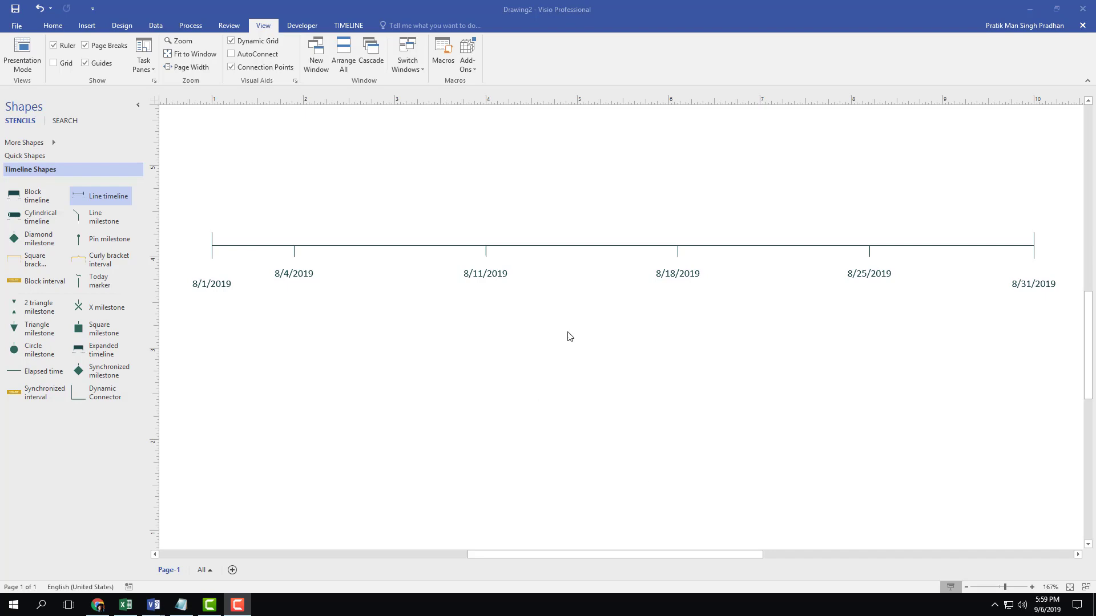
mouse_move(504, 339)
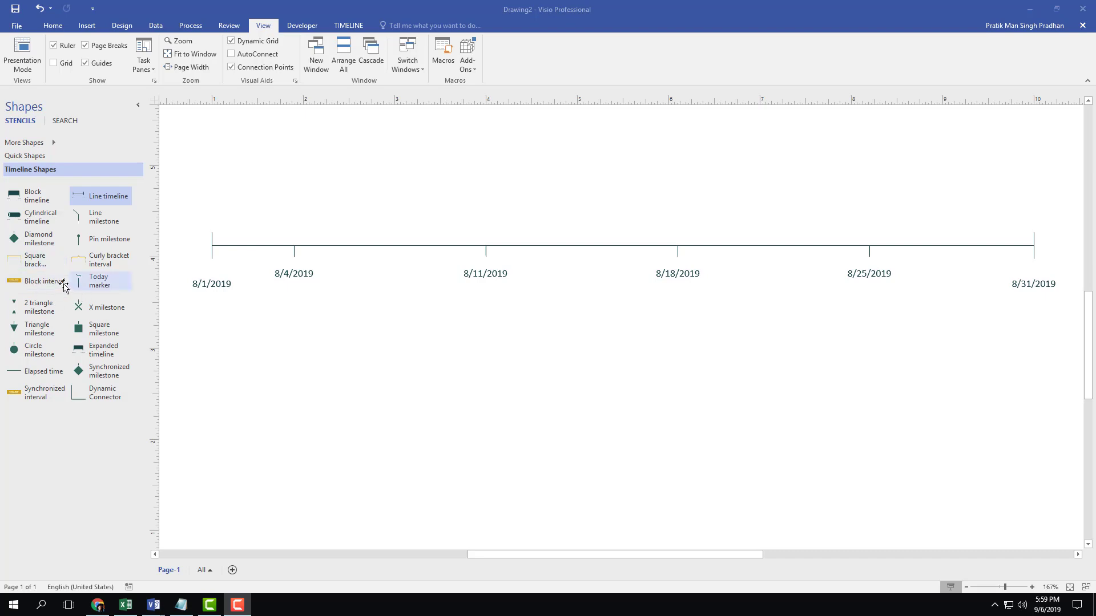
mouse_move(43, 286)
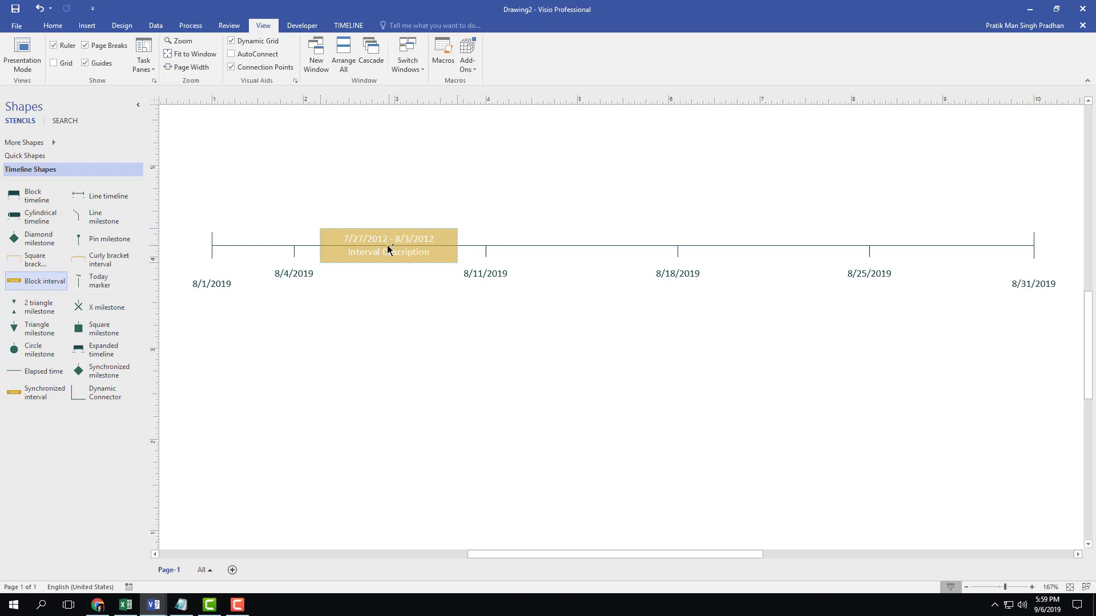
Step: Open the Configure Interval settings for the newly placed gold block interval
double_click(388, 245)
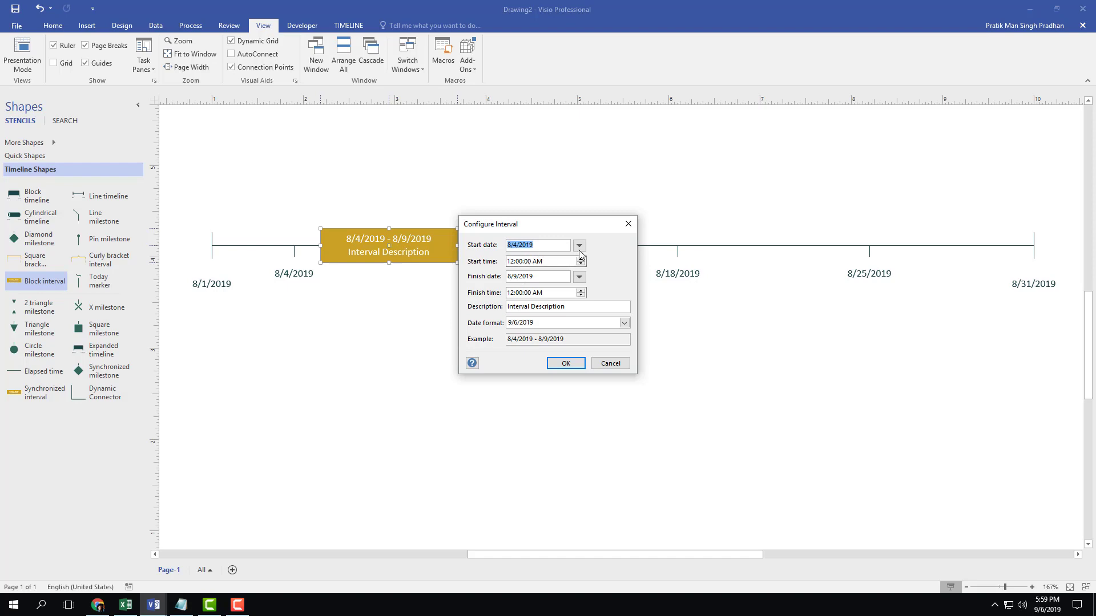
Step: Pick August 6 as the start date and August 12 as the finish date from the calendars
left_click(579, 245)
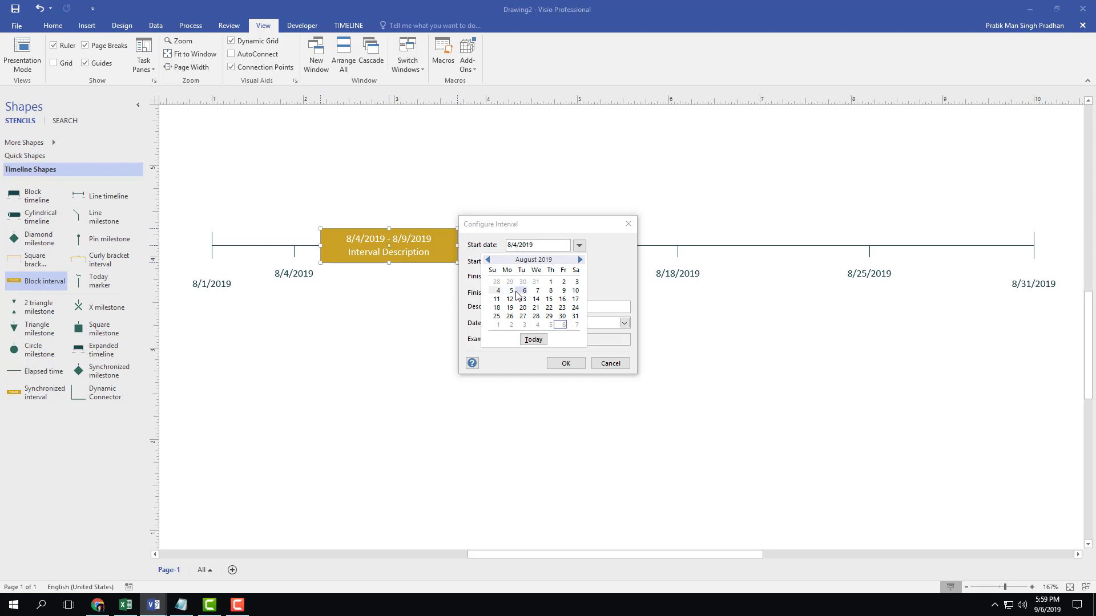
mouse_move(523, 297)
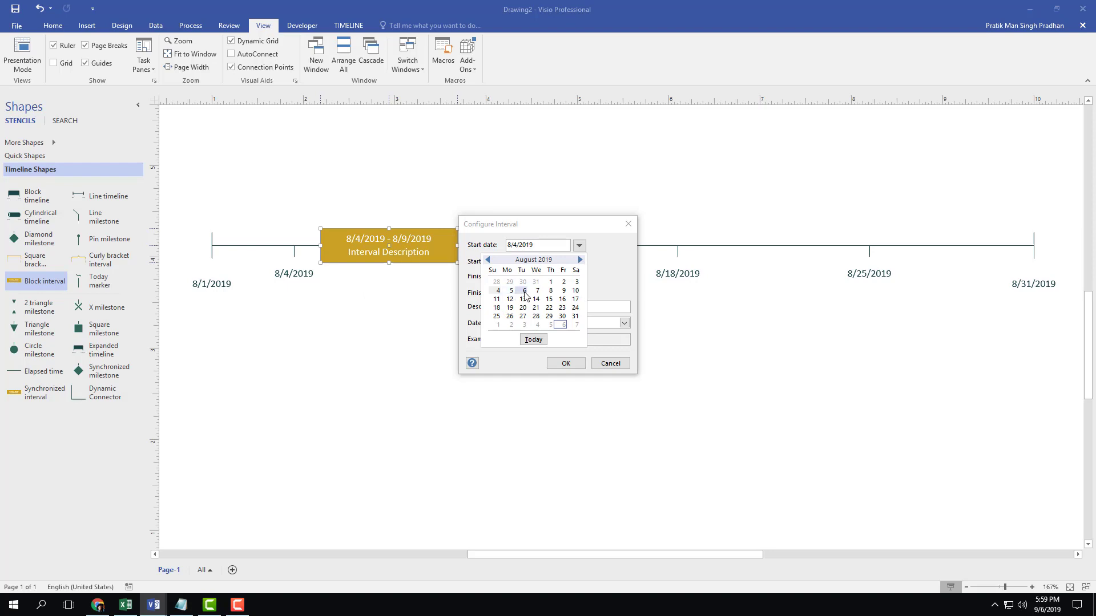
left_click(524, 290)
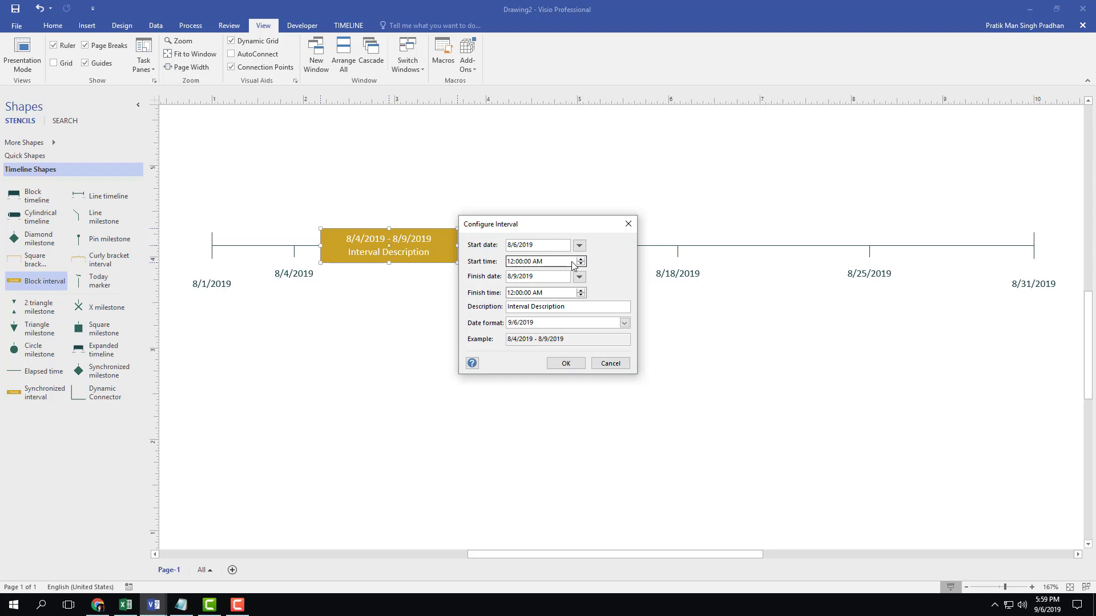
left_click(580, 276)
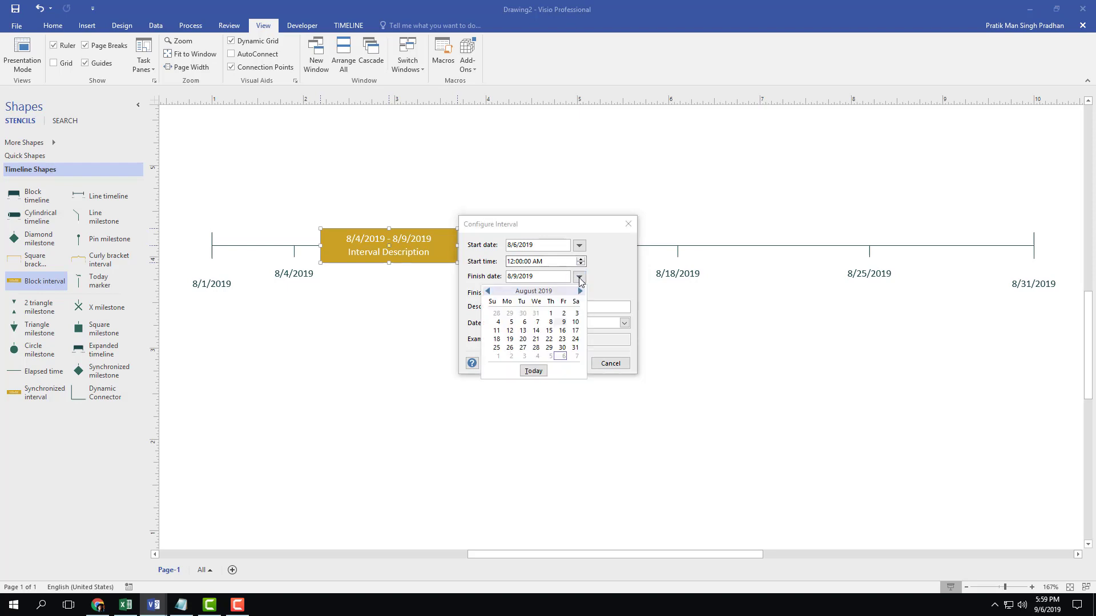
mouse_move(549, 339)
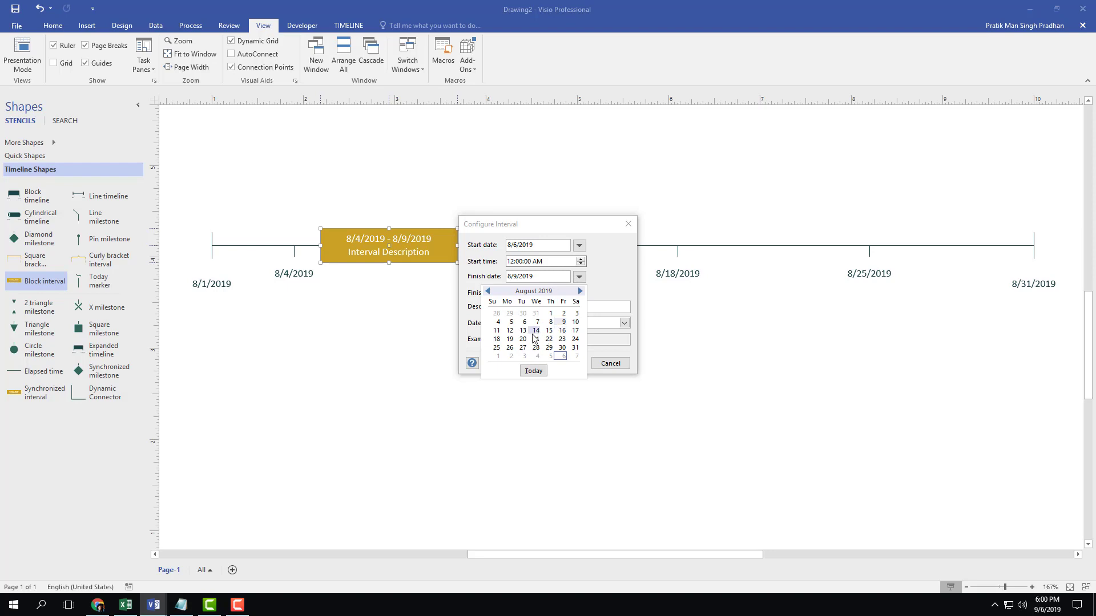
left_click(510, 340)
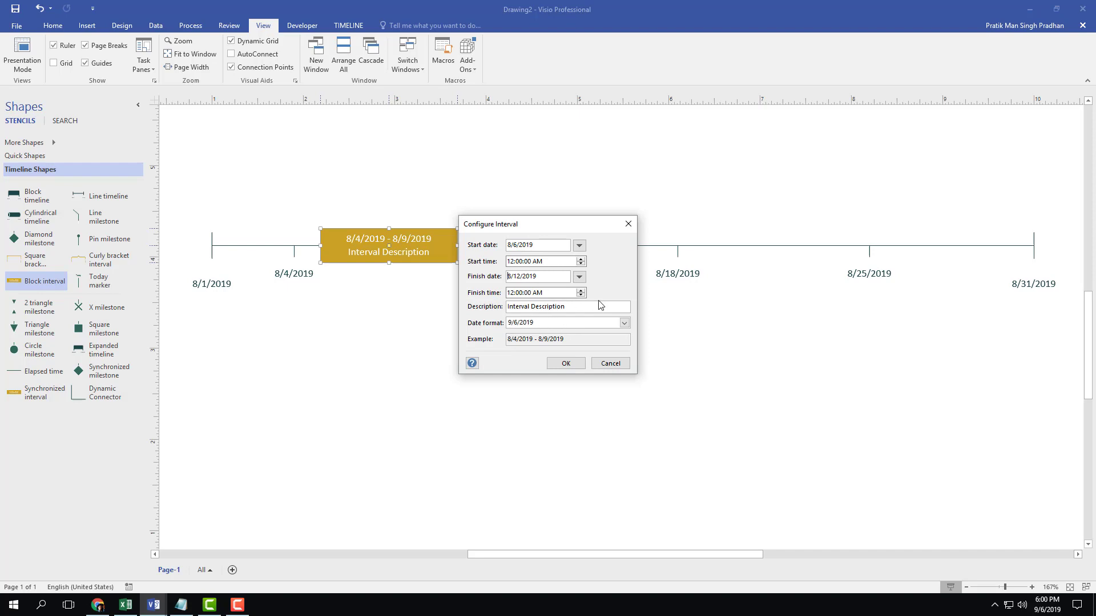
Step: Describe the interval as 'Test Interval', use the day-month-year date format, and apply
triple_click(548, 306)
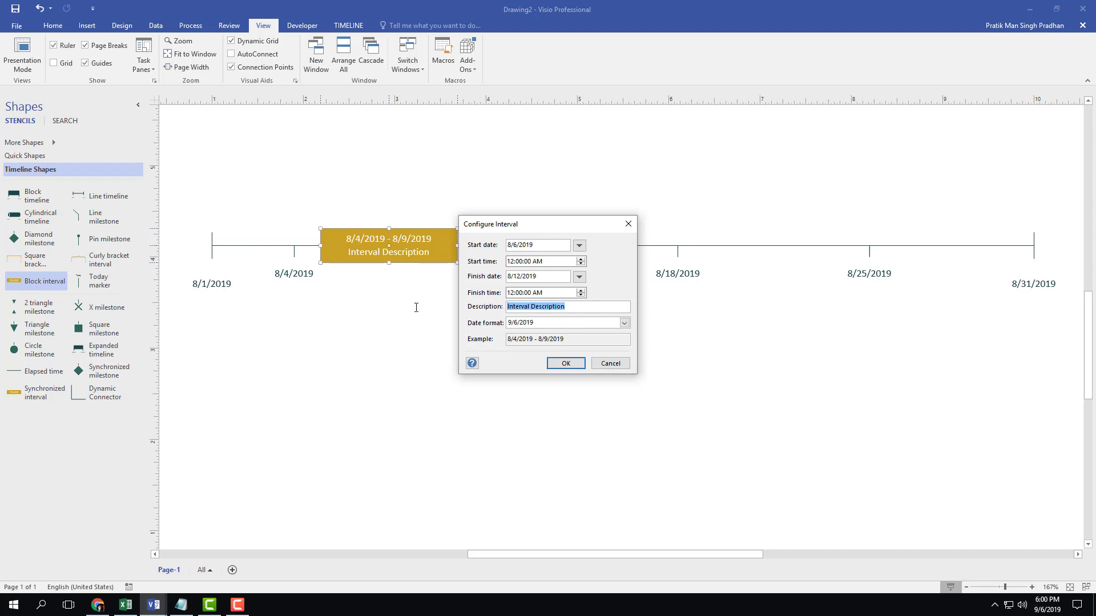
type("Test Intern")
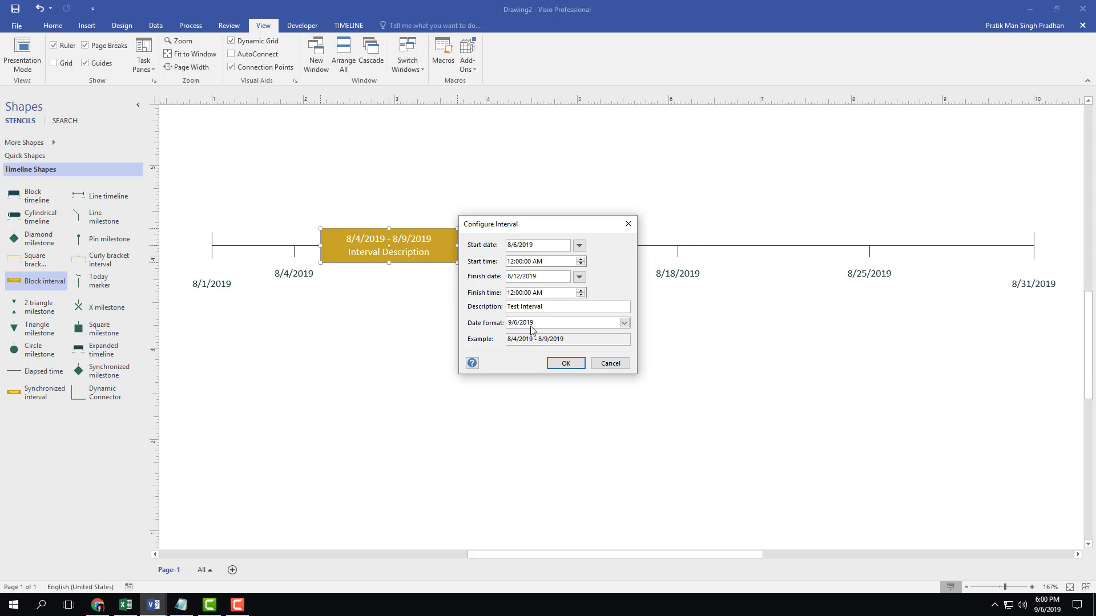
left_click(623, 322)
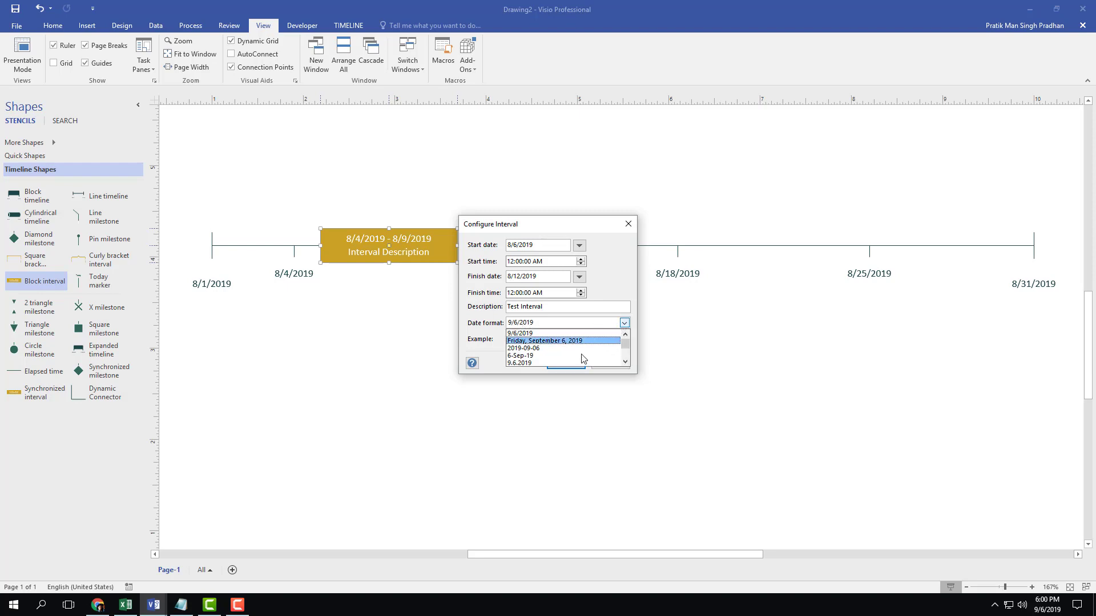
left_click(520, 356)
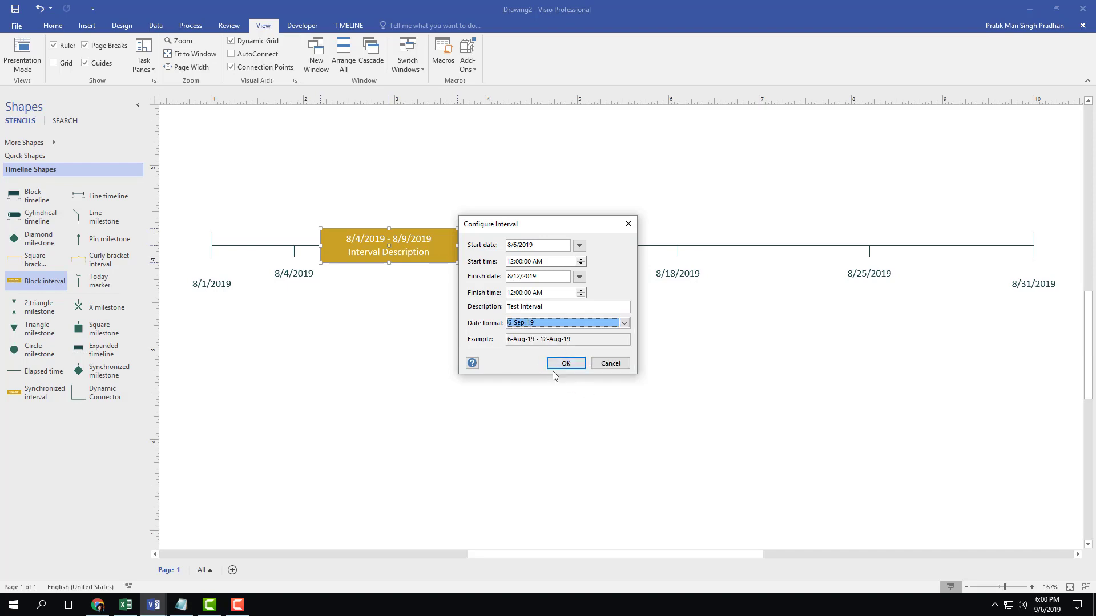
left_click(566, 363)
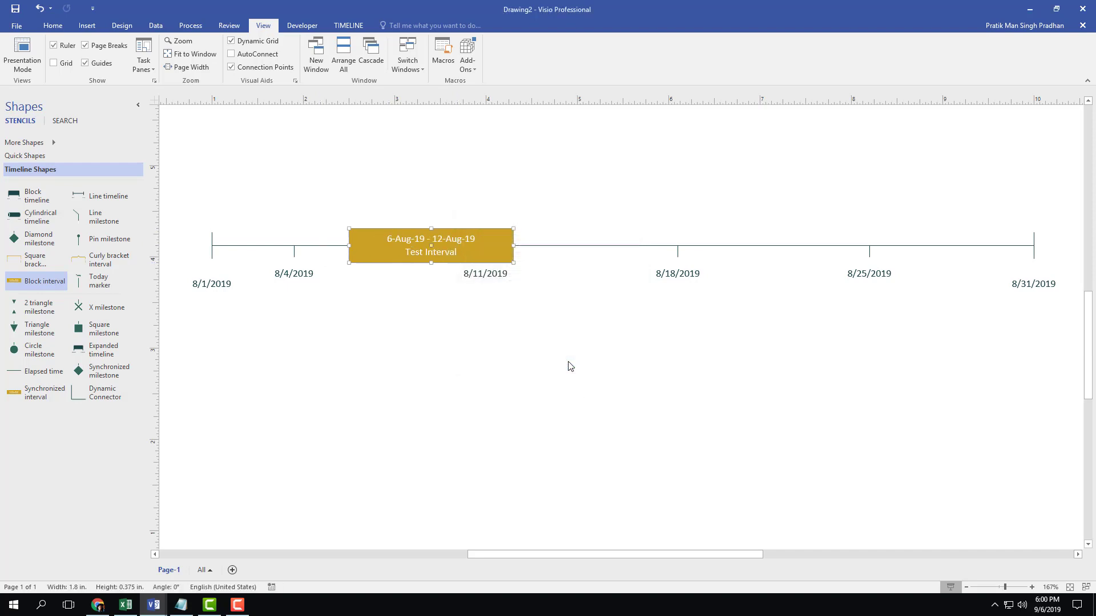
mouse_move(446, 245)
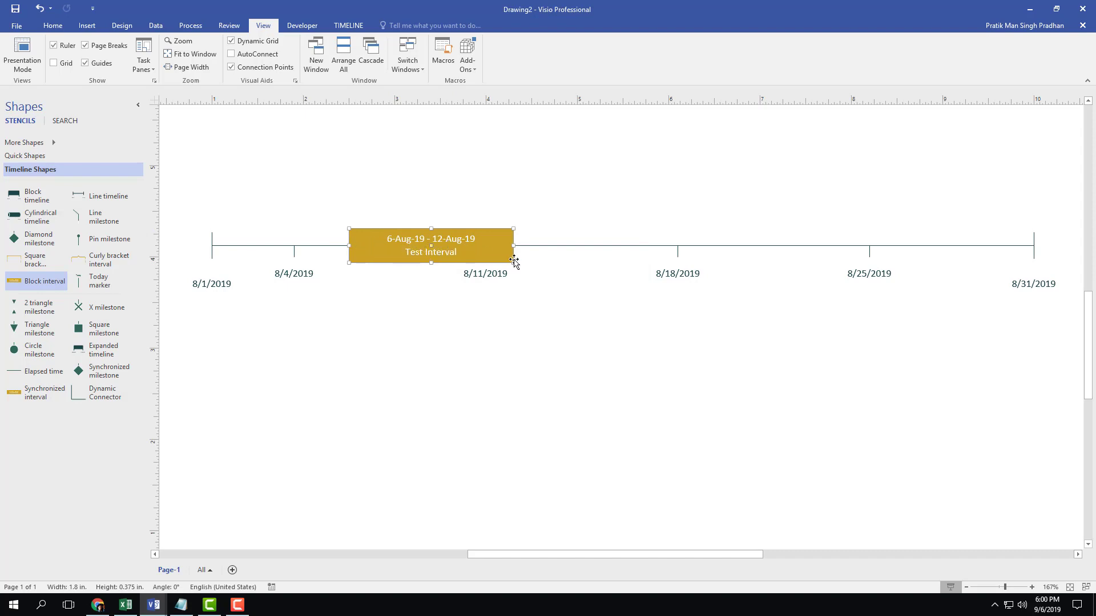
mouse_move(481, 251)
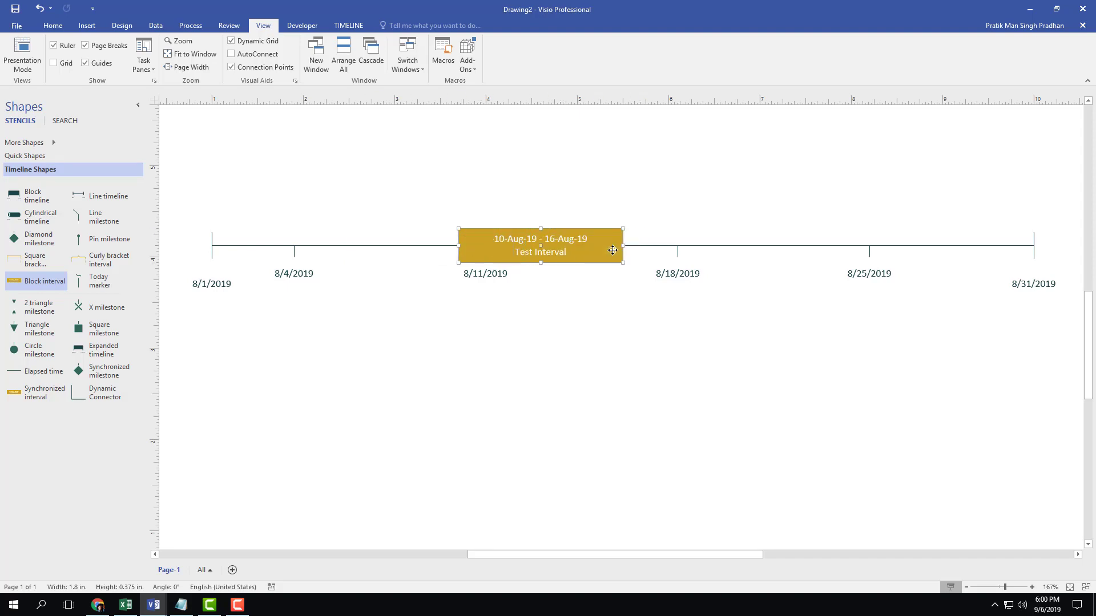
mouse_move(517, 245)
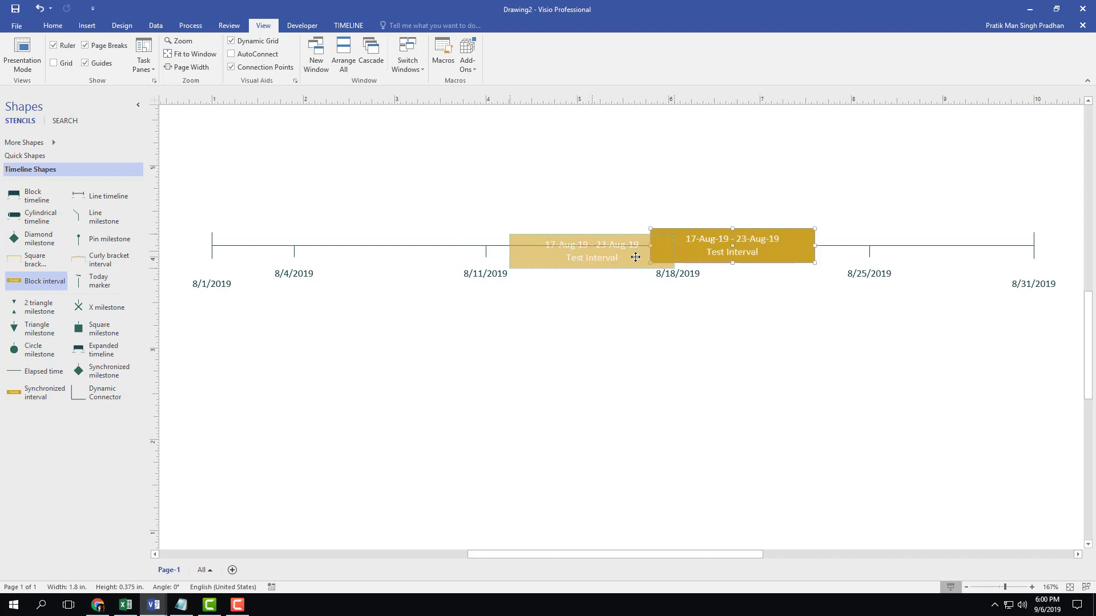
Step: Drag Test Interval left along the timeline so it starts on 5-Aug-19
left_click_drag(592, 251, 378, 258)
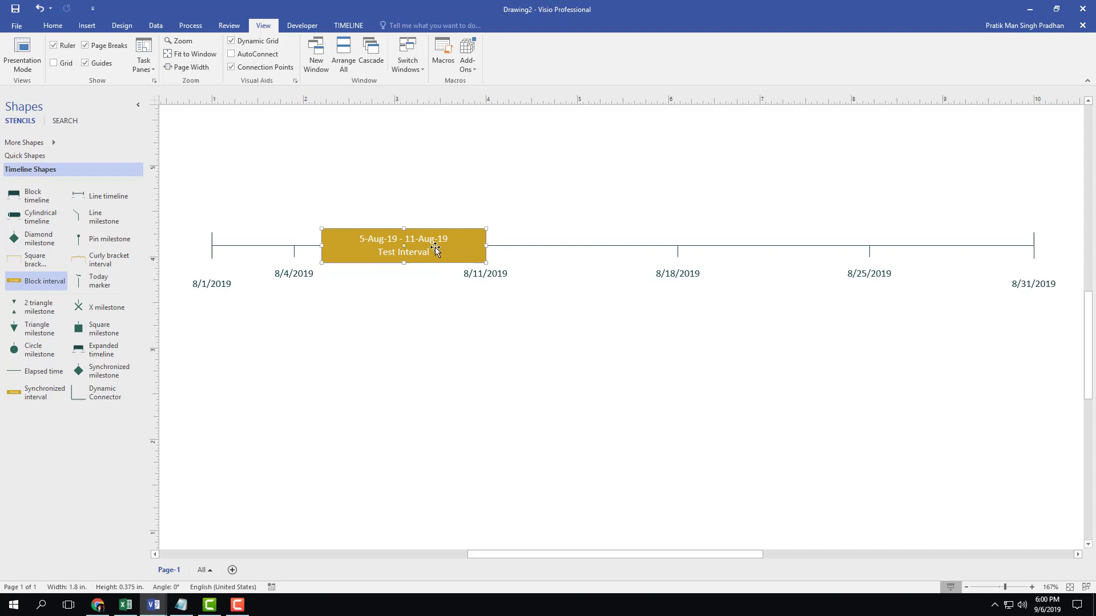
right_click(434, 250)
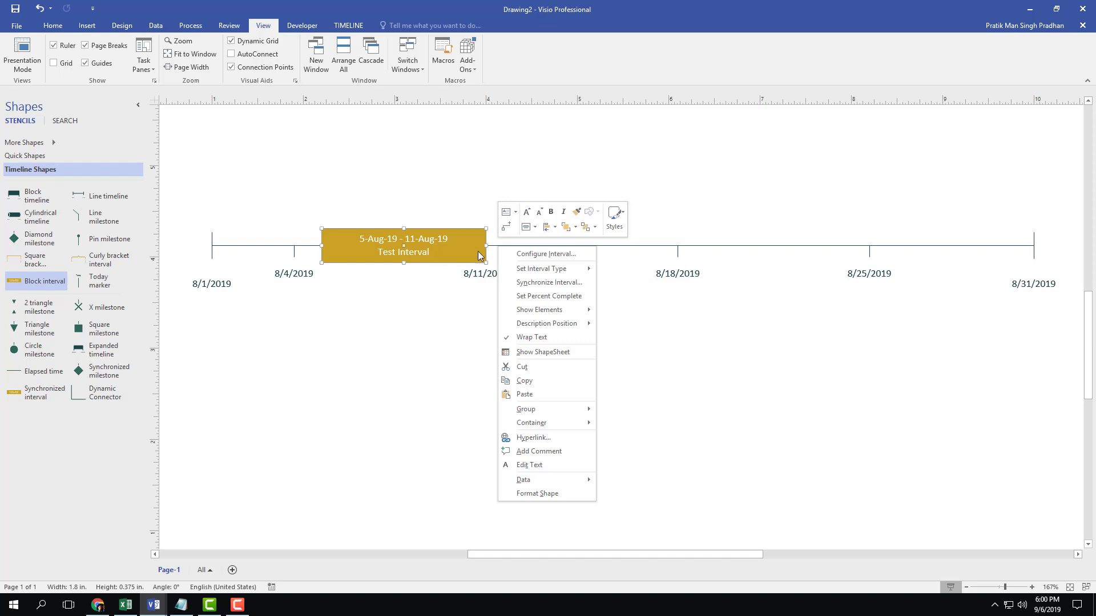
mouse_move(545, 253)
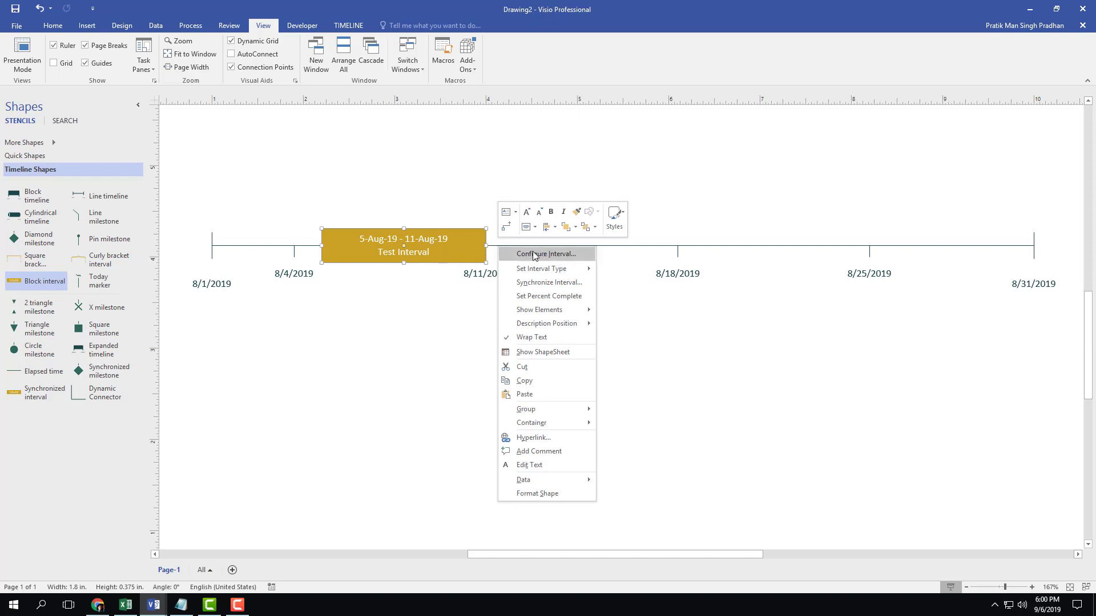
left_click(546, 253)
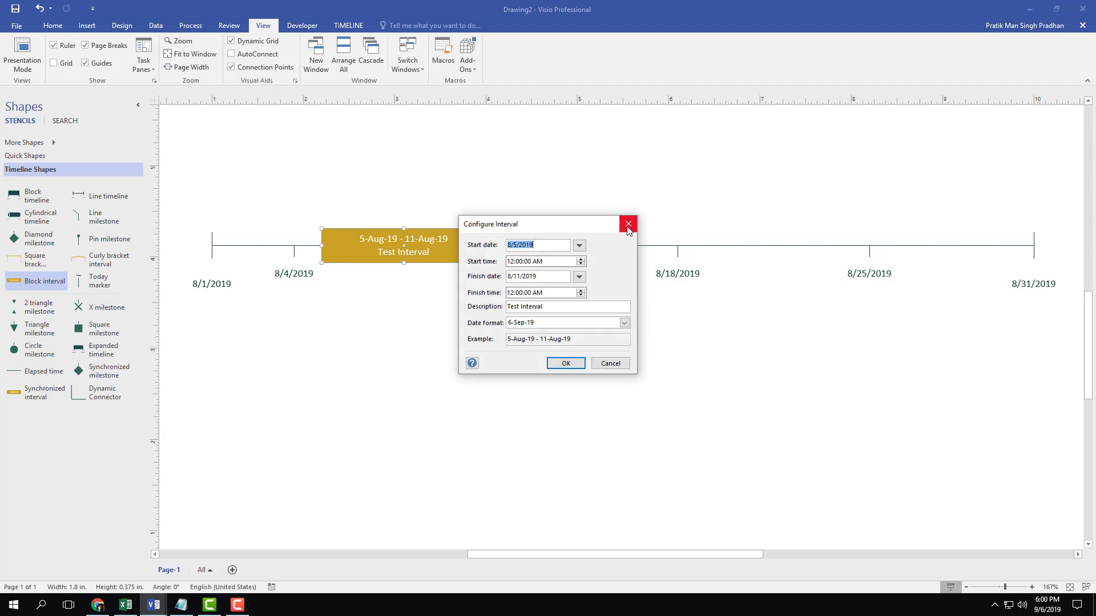
left_click(627, 223)
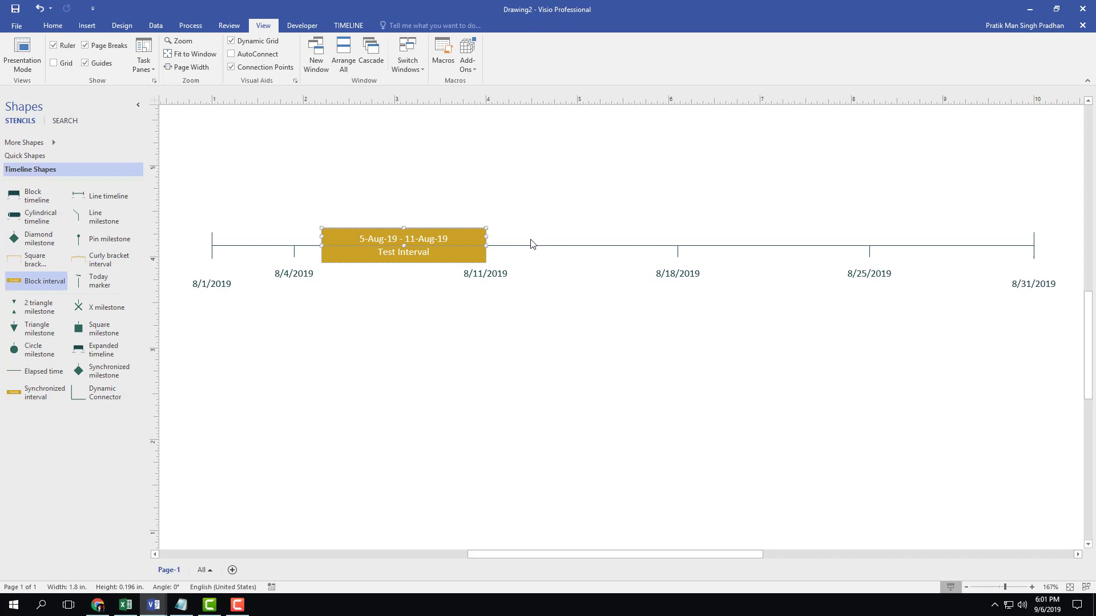
Step: From the TIMELINE tab, reopen Test Interval's settings to change its finish date to 8/15/2019
left_click(348, 25)
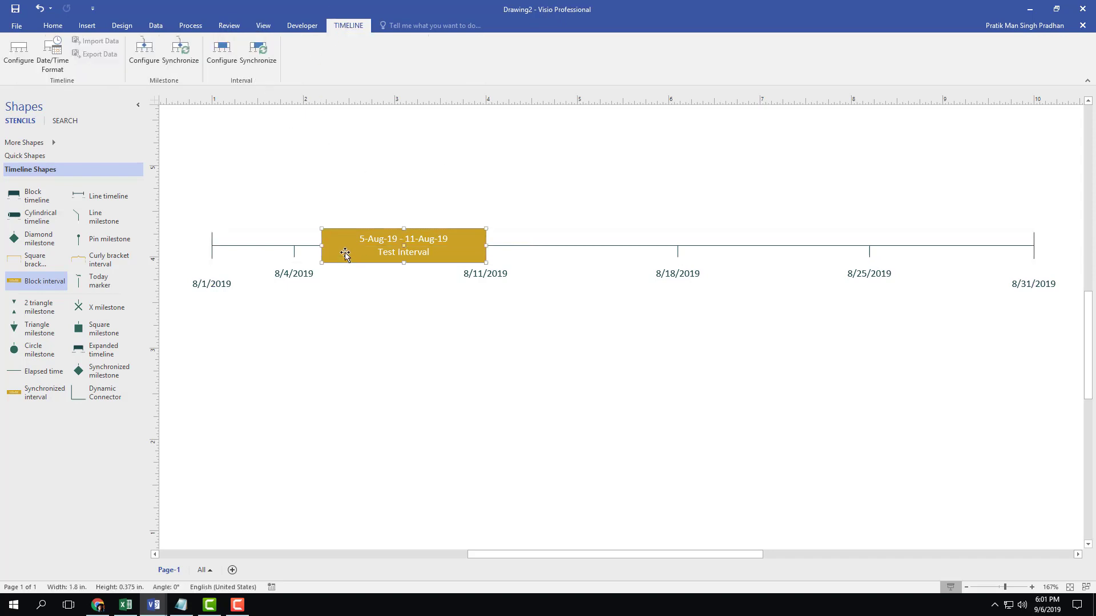
double_click(404, 246)
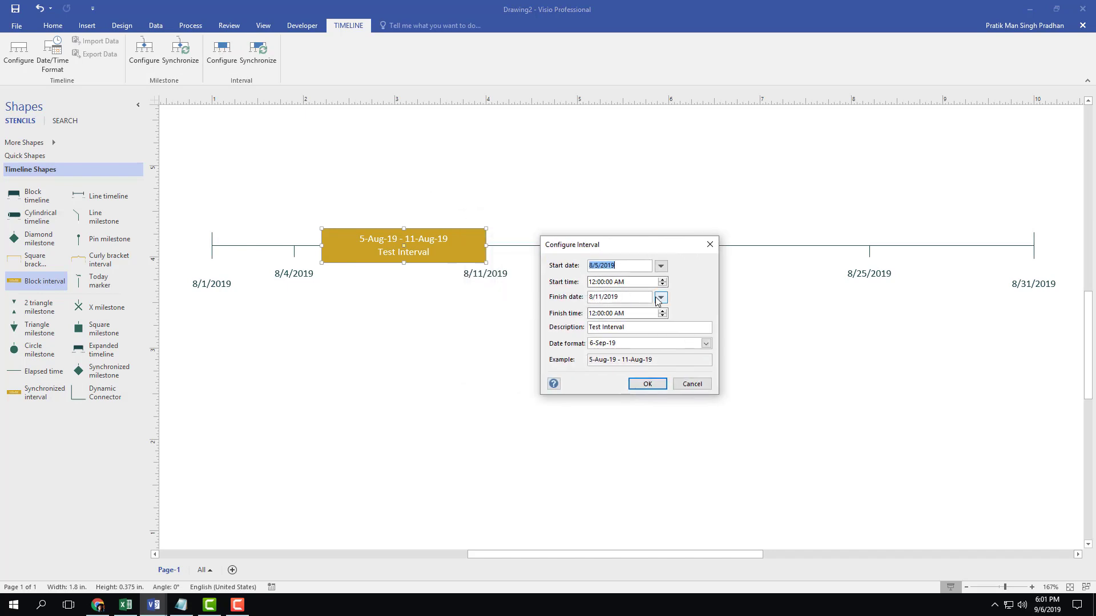
left_click(660, 297)
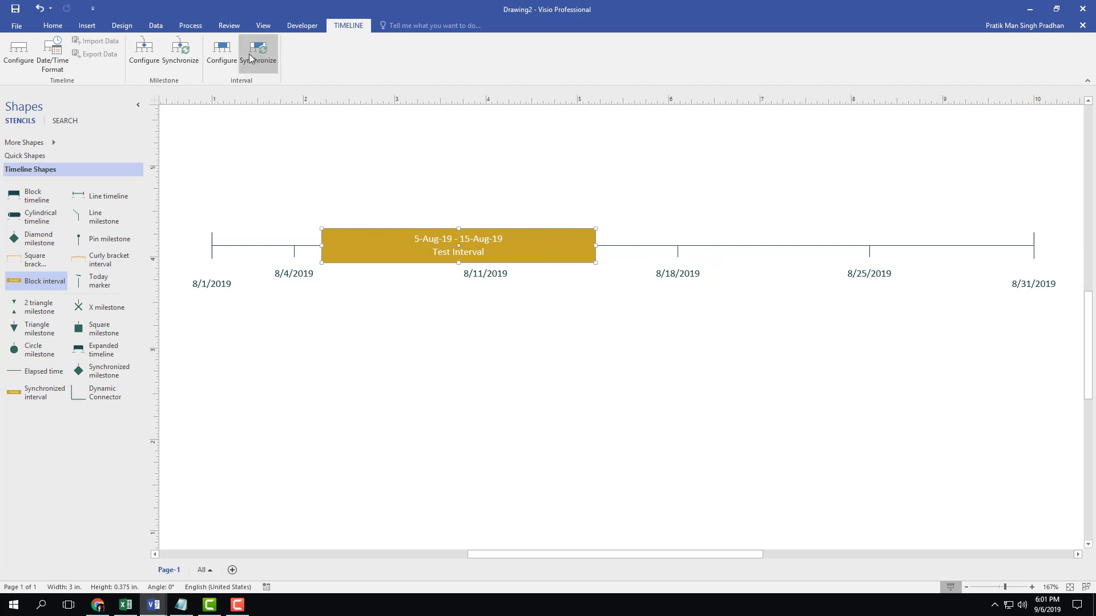
mouse_move(646, 273)
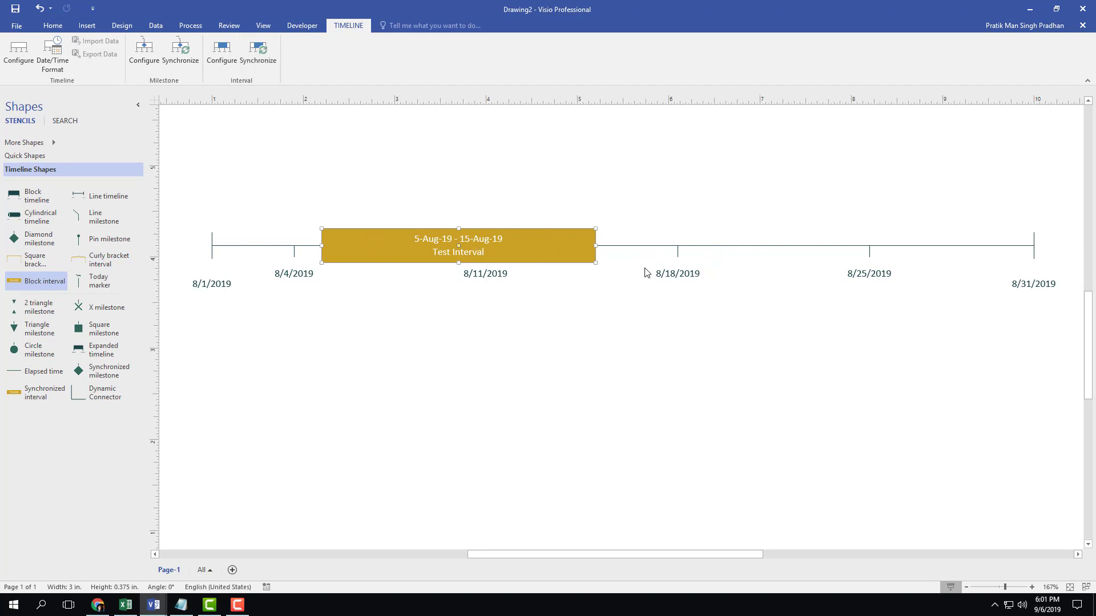
mouse_move(648, 272)
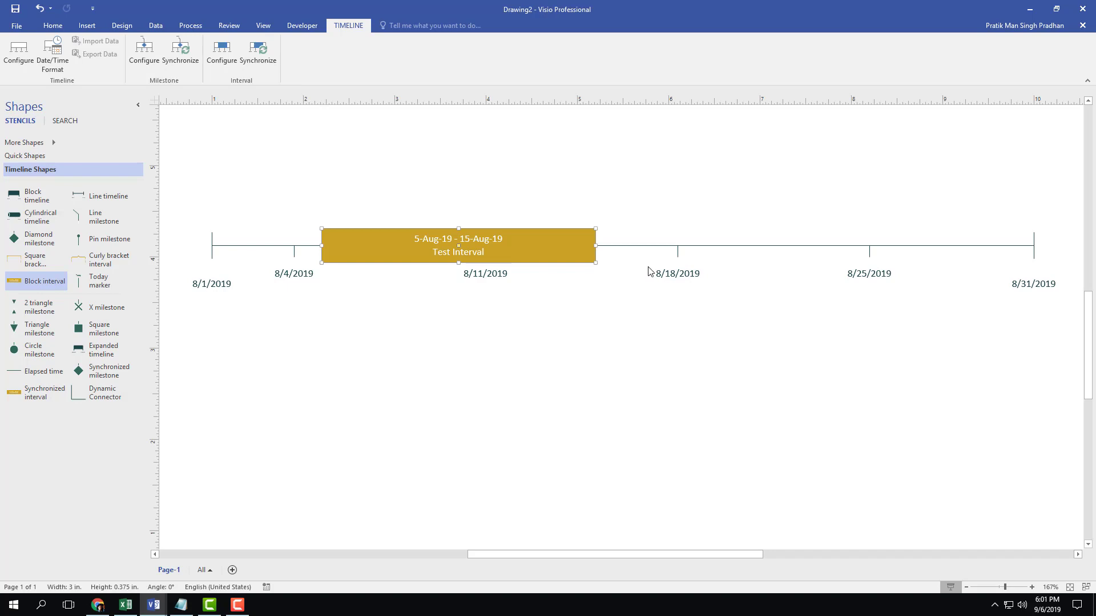
mouse_move(944, 228)
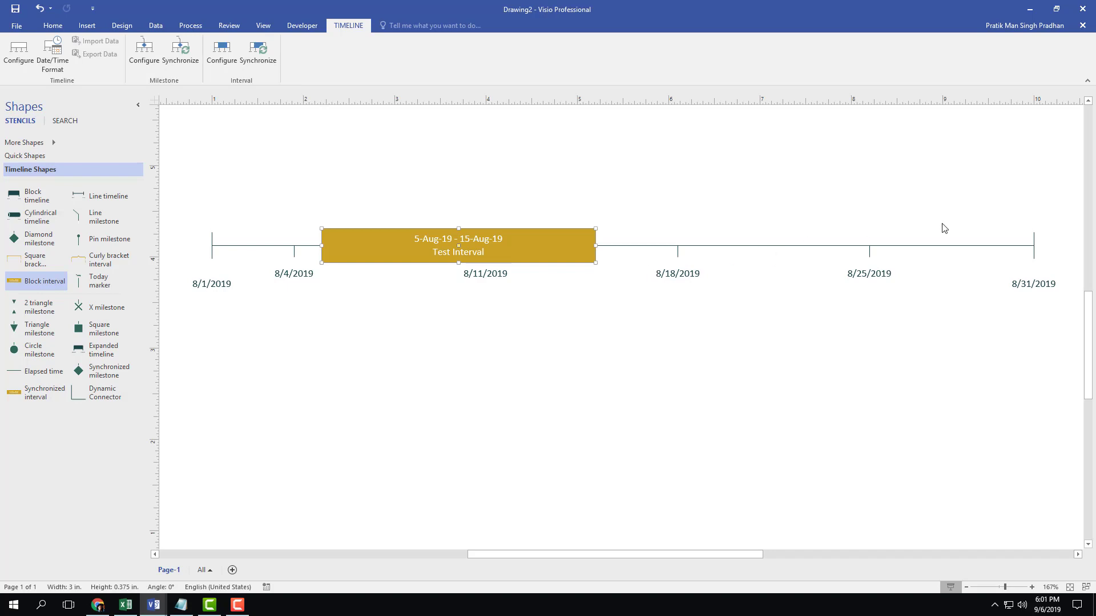